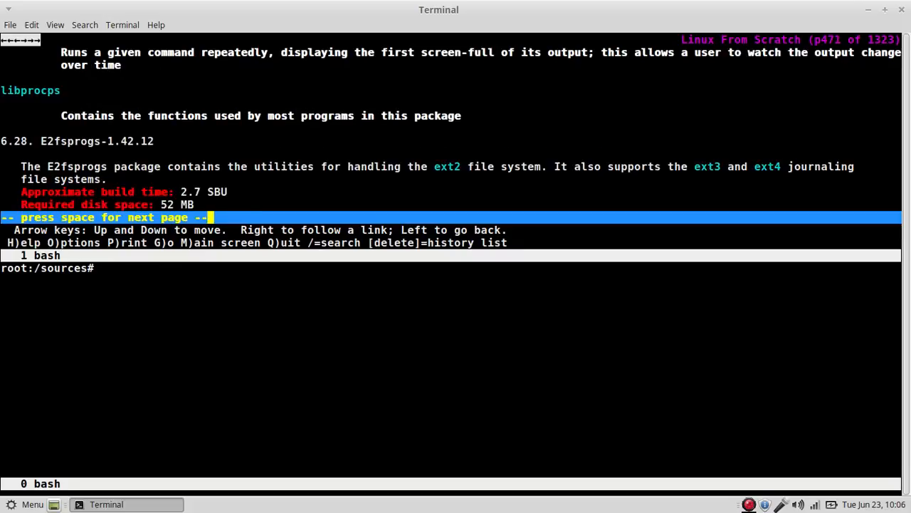
Page the manual to the installation instructions and extract the e2fsprogs tarball.
{"action": "key", "text": "space"}
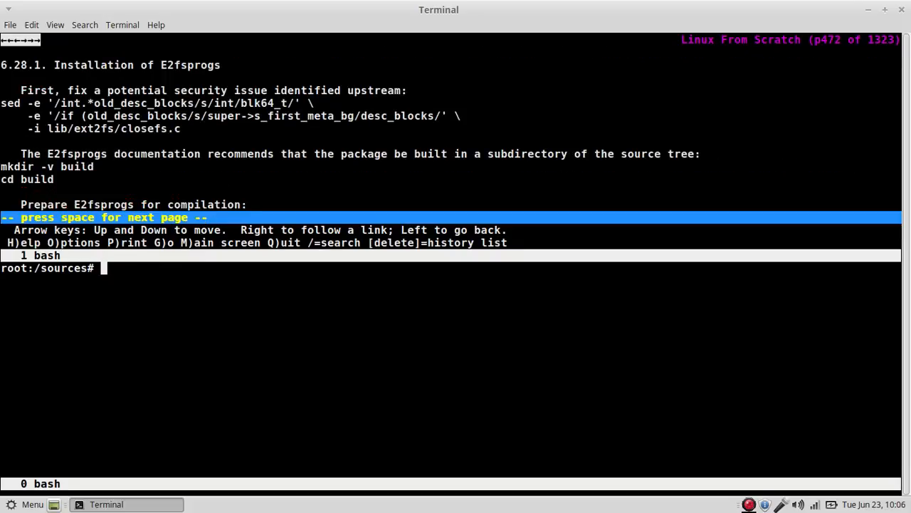
{"action": "type", "text": "tar -xvf"}
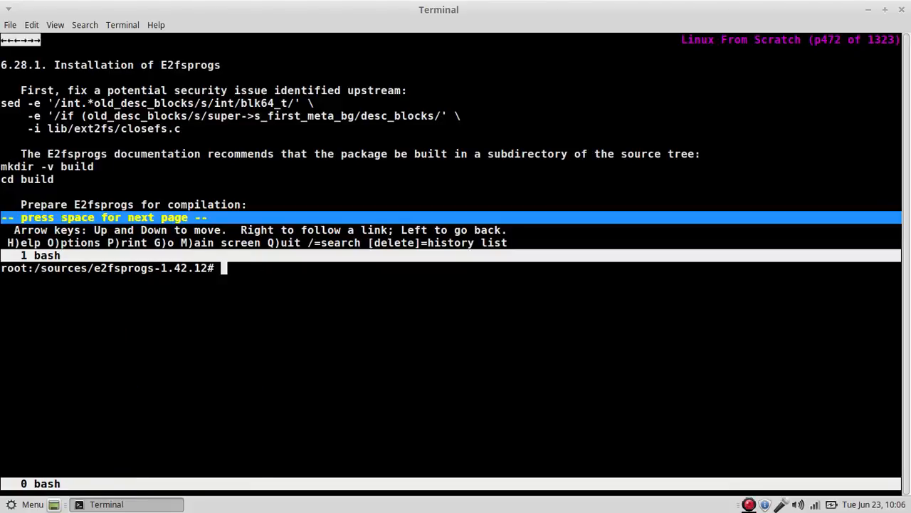
Begin a sed -e expression matching lines with int.*old_desc_blocks.
{"action": "type", "text": "sed"}
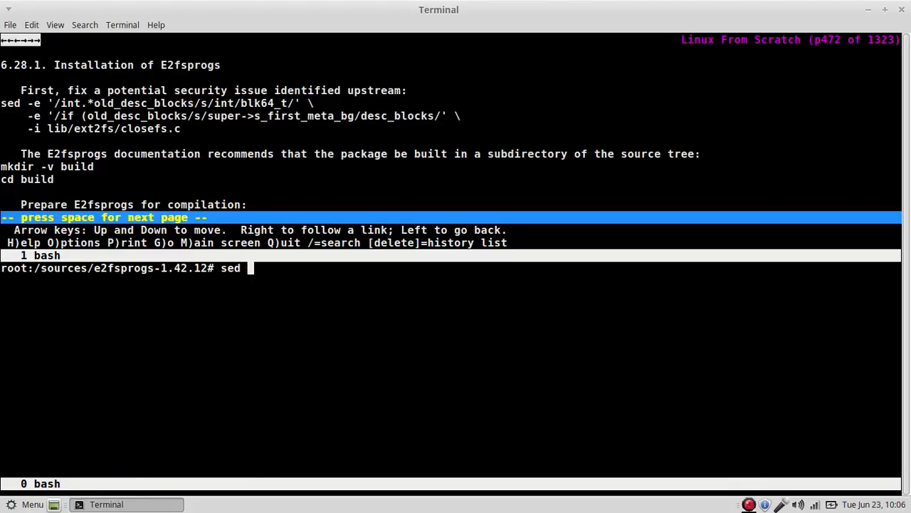
{"action": "type", "text": "-i"}
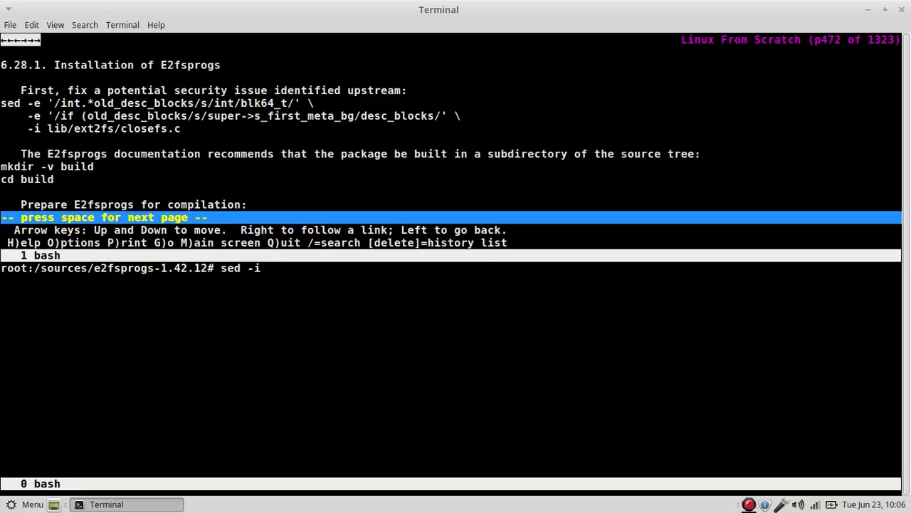
{"action": "key", "text": "BackSpace"}
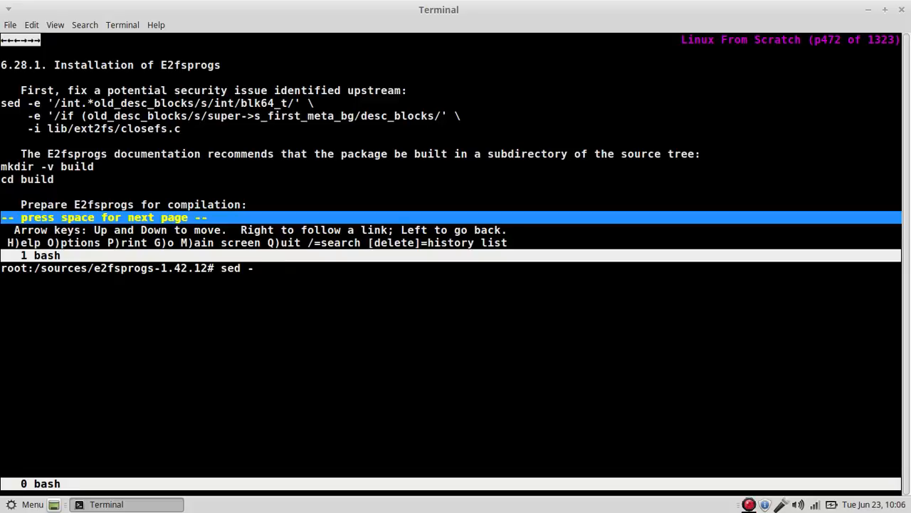
{"action": "type", "text": "e"}
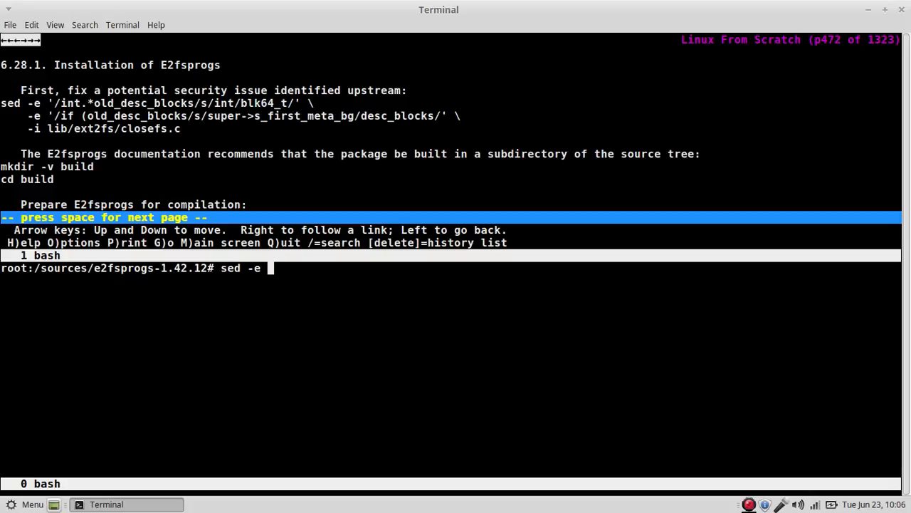
{"action": "type", "text": "''"}
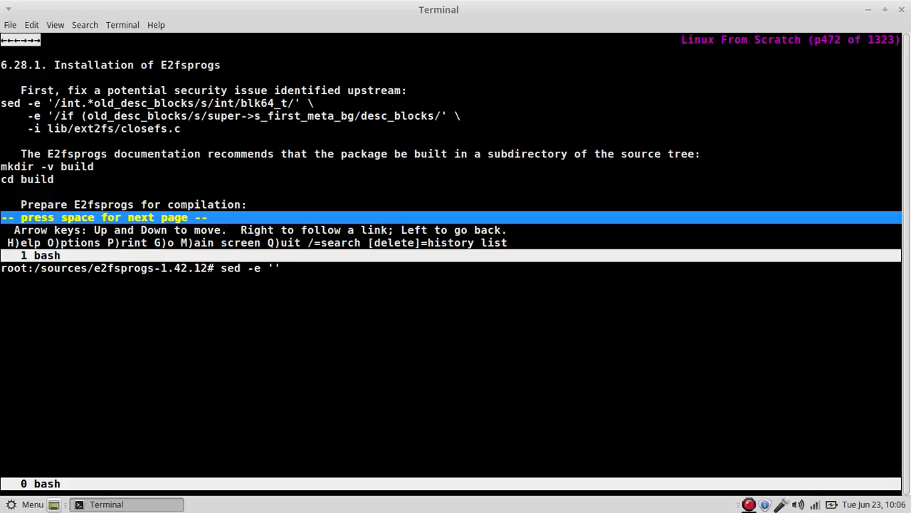
{"action": "type", "text": "/int/"}
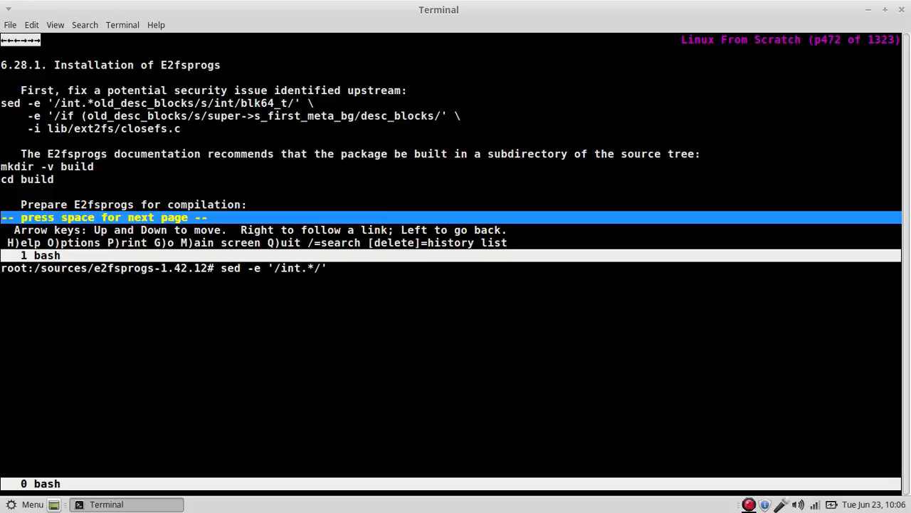
{"action": "type", "text": "*"}
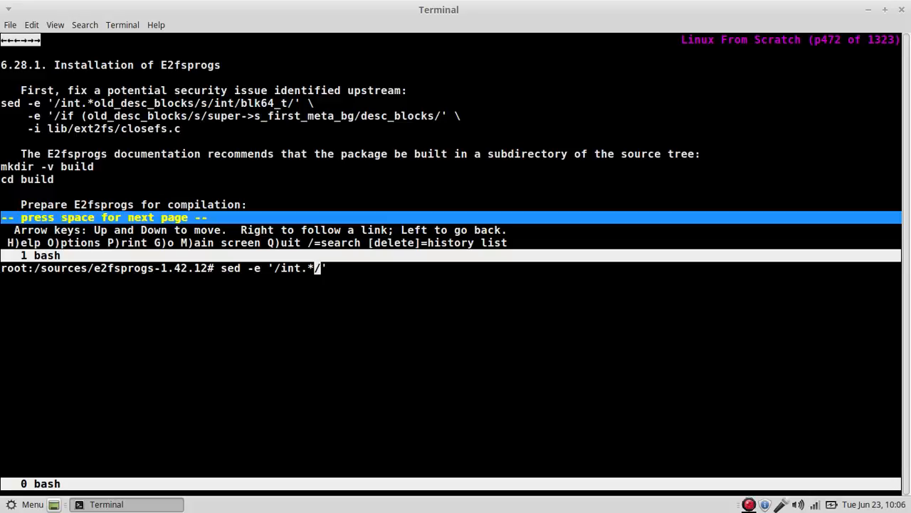
{"action": "type", "text": "old"}
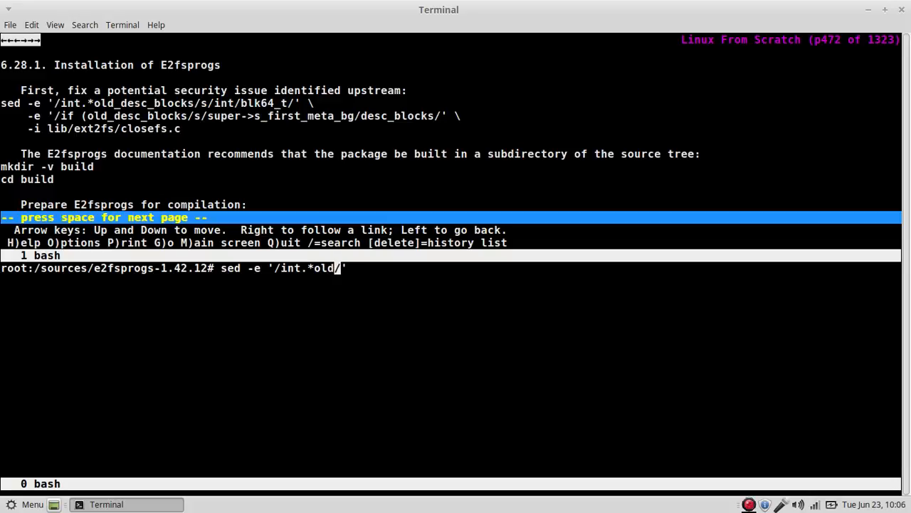
{"action": "type", "text": "_desc_block"}
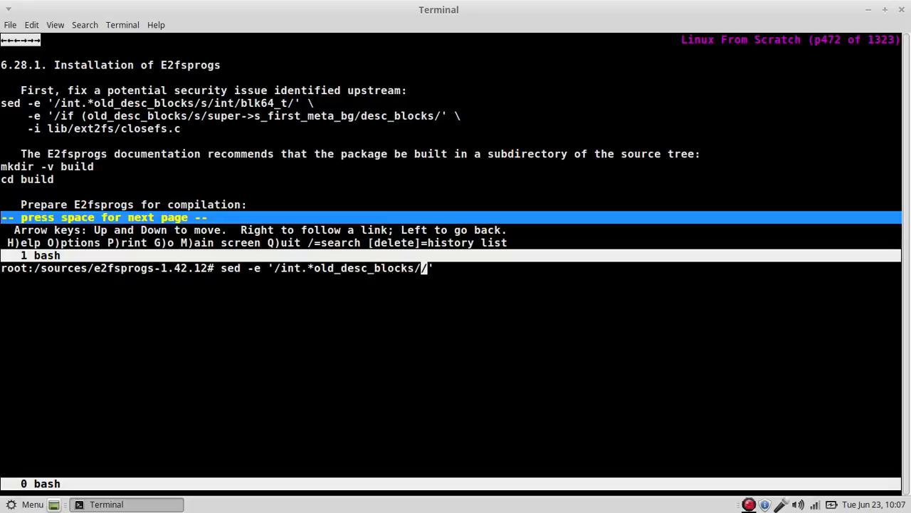
Add the substitution s/int/blk64_t/ and continue onto a new line.
{"action": "type", "text": "s/"}
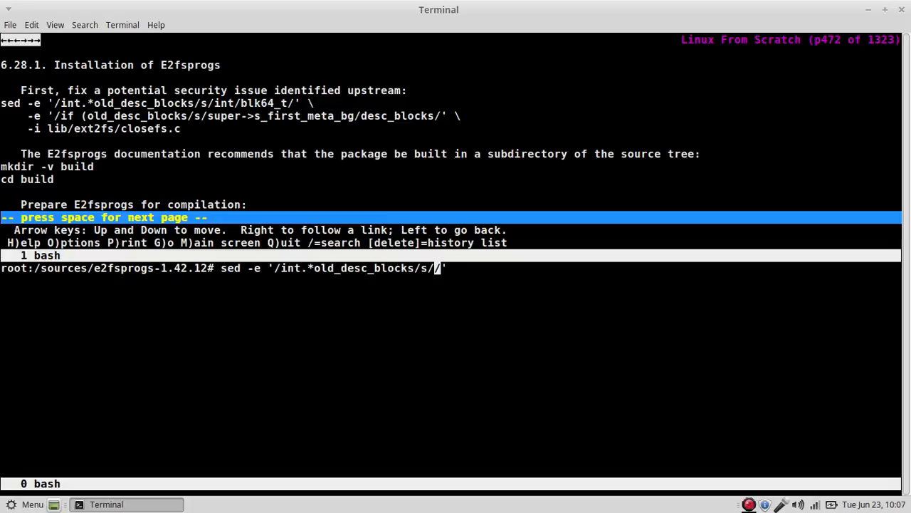
{"action": "type", "text": "int"}
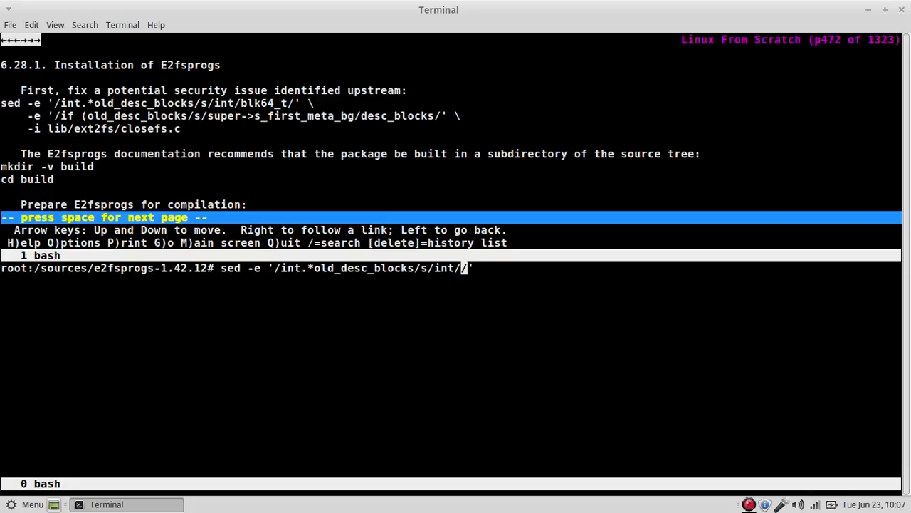
{"action": "type", "text": "bl"}
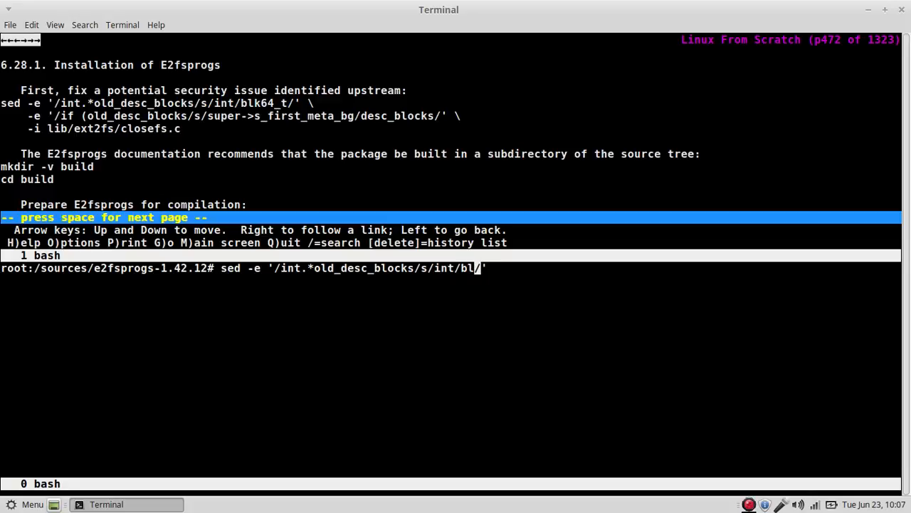
{"action": "type", "text": "k64"}
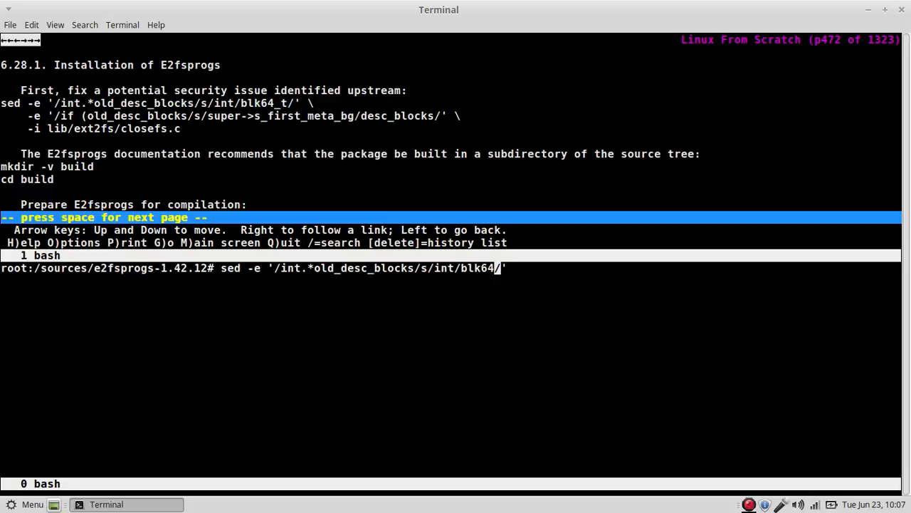
{"action": "type", "text": "_t/"}
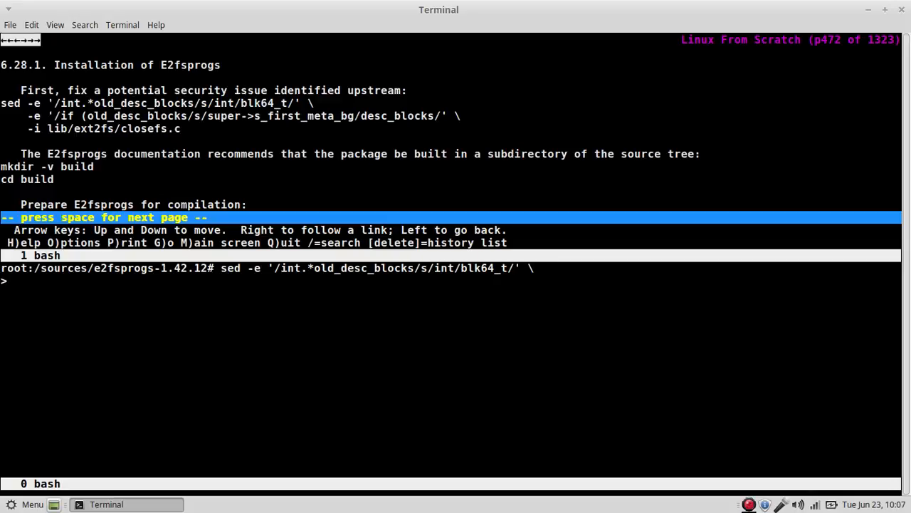
Add the second -e expression renaming super->s_first_meta_bg to desc_blocks.
{"action": "type", "text": "-"}
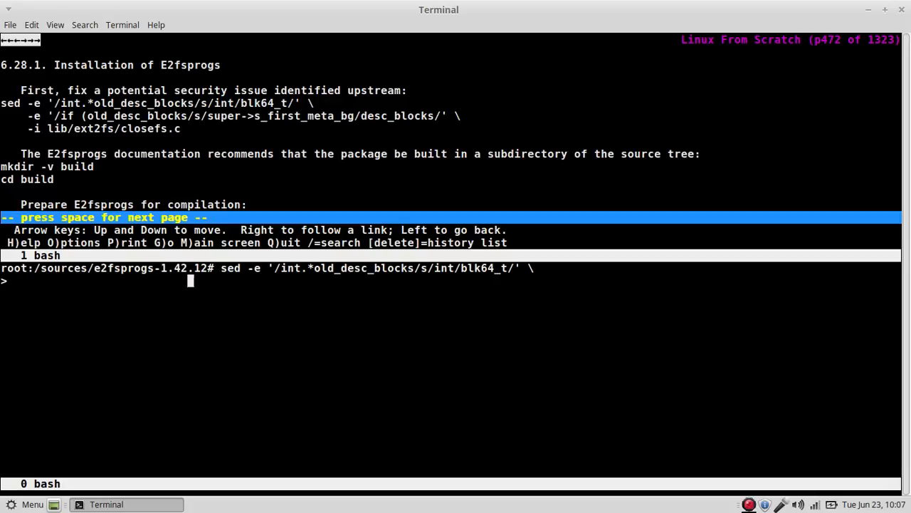
{"action": "type", "text": "-e '/if/"}
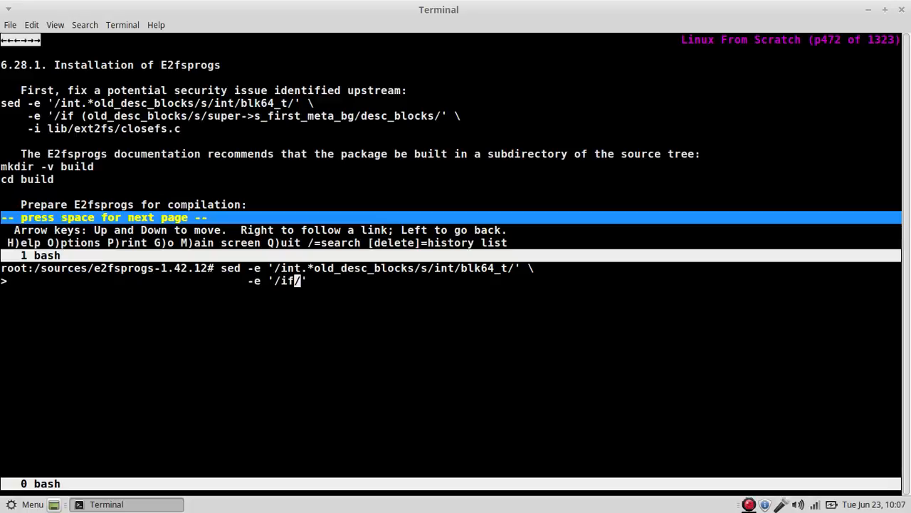
{"action": "type", "text": "("}
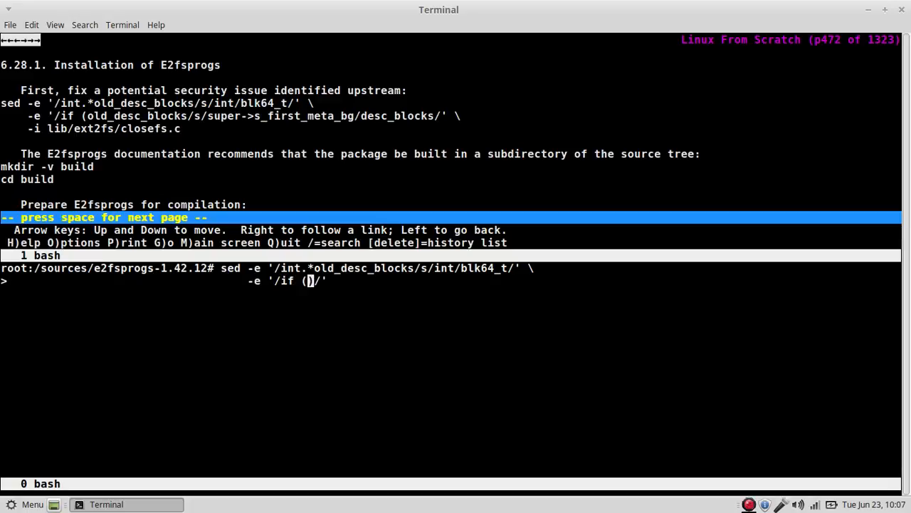
{"action": "type", "text": "old_"}
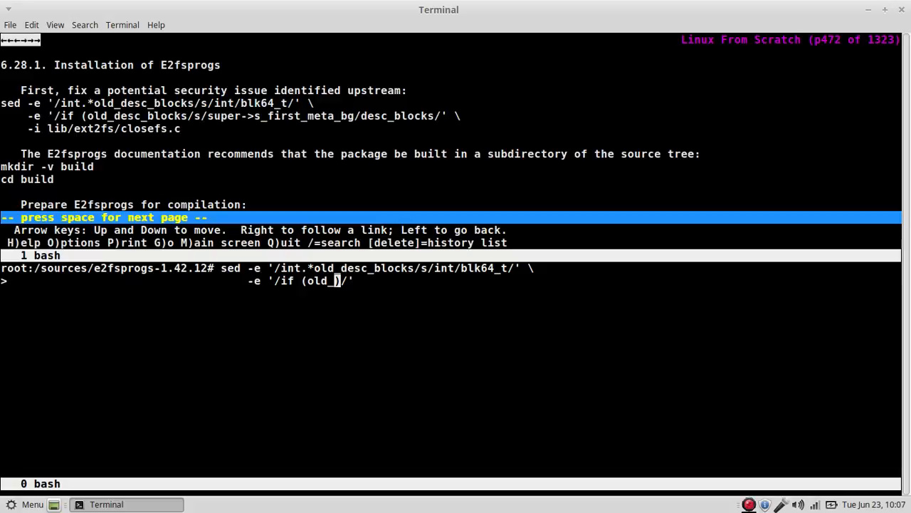
{"action": "type", "text": "desc_blocks/s/super-"}
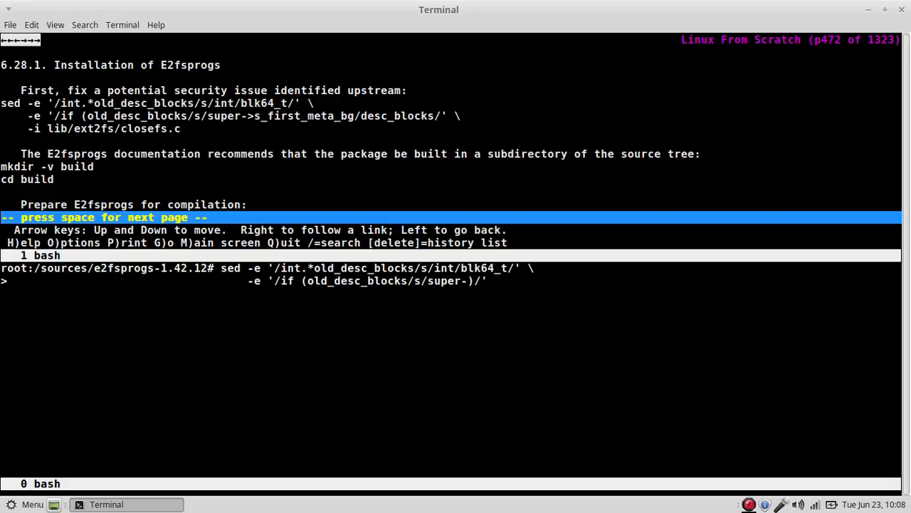
{"action": "type", "text": "s_first_meta_bg/desc"}
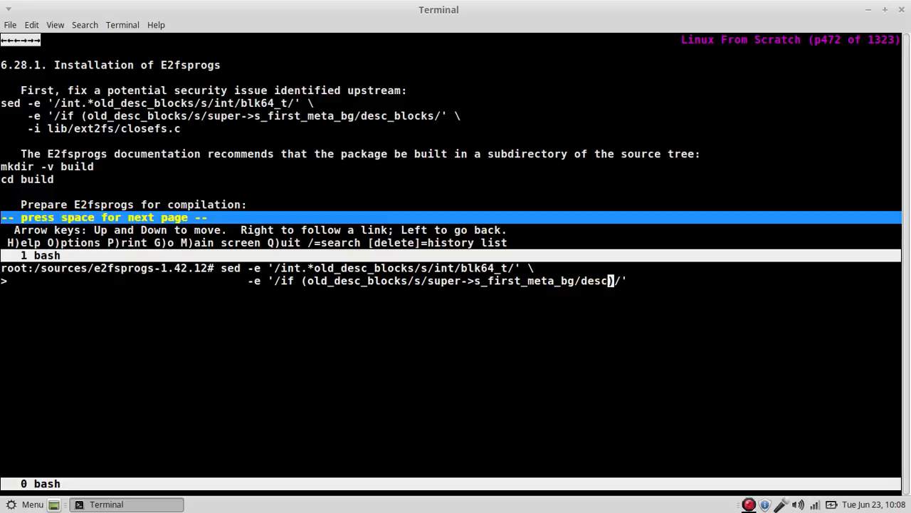
{"action": "type", "text": "_blocks)"}
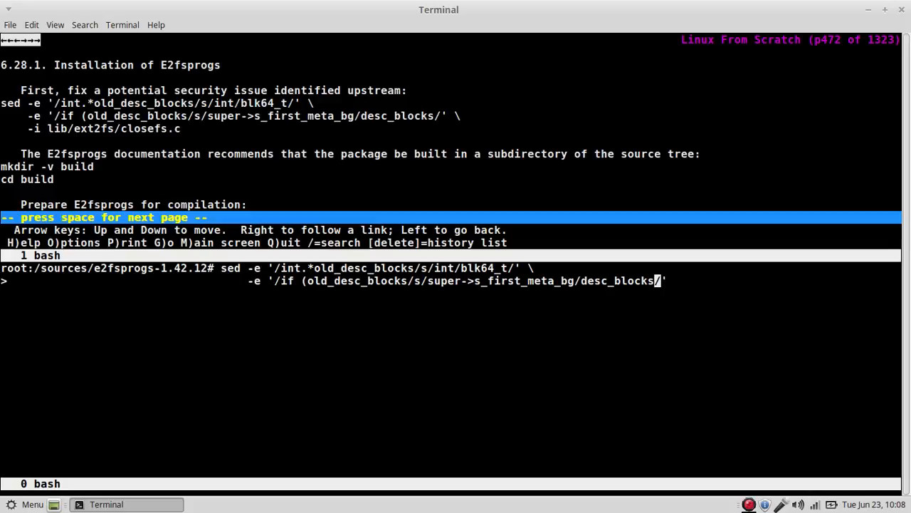
{"action": "type", "text": "'"}
{"action": "type", "text": "-i lib/"}
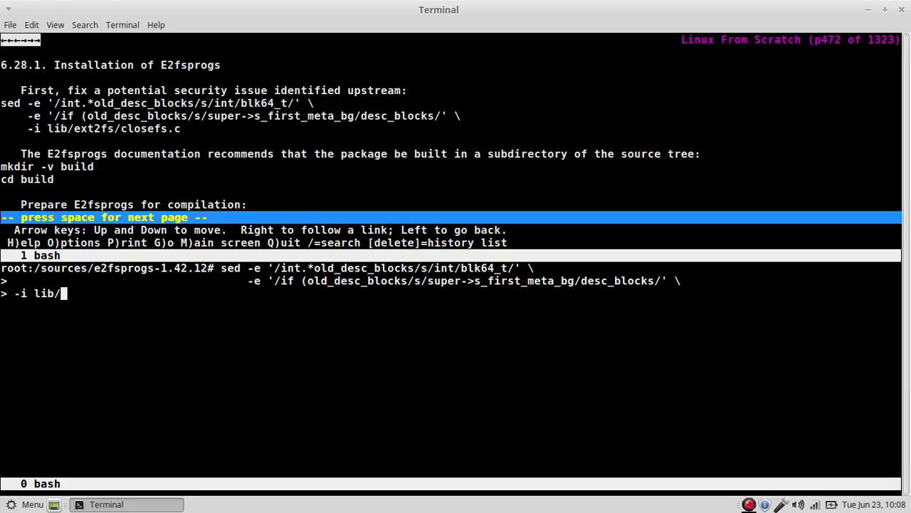
Target lib/ext2fs/closefs.c to run the fix, then create and enter the build directory.
{"action": "type", "text": "e2"}
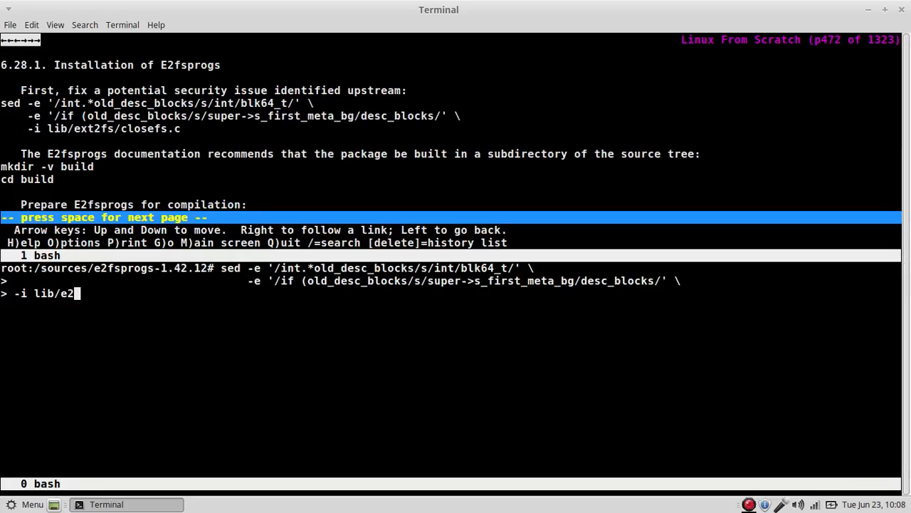
{"action": "type", "text": "xt2fs/"}
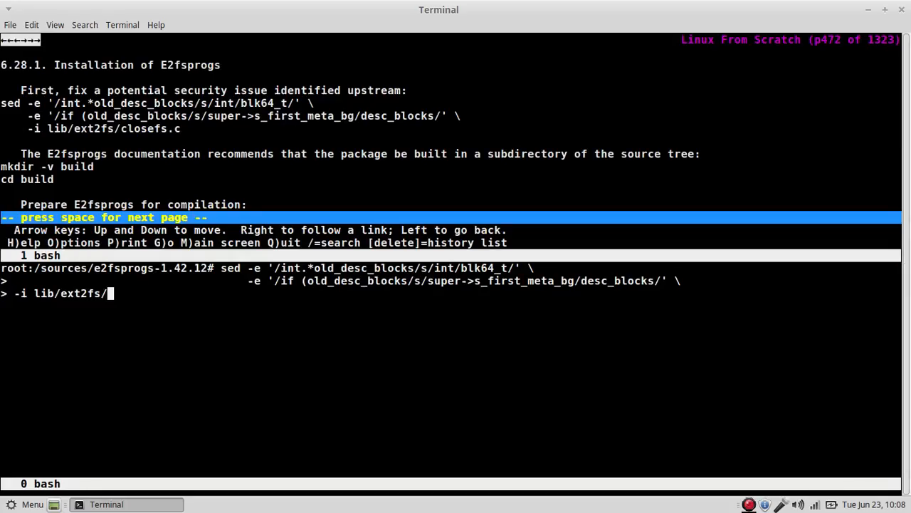
{"action": "type", "text": "closefs.c"}
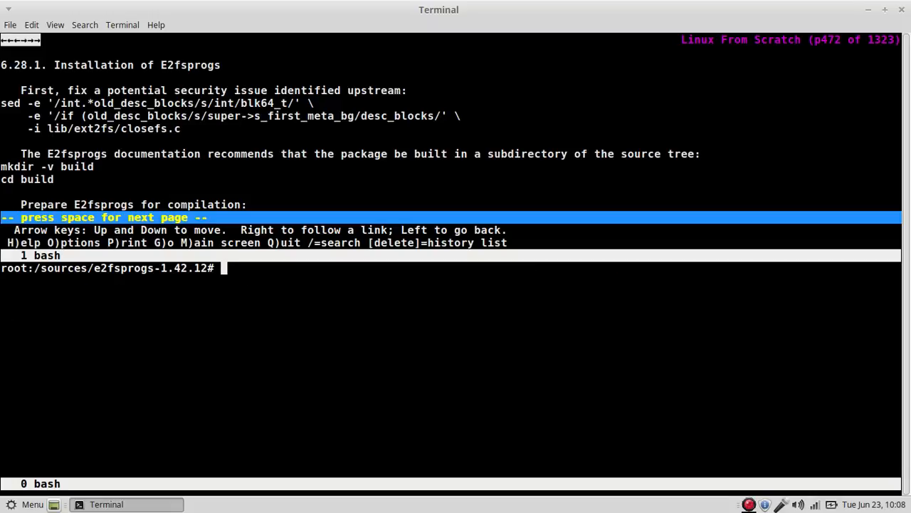
{"action": "type", "text": "mkdir -v bui"}
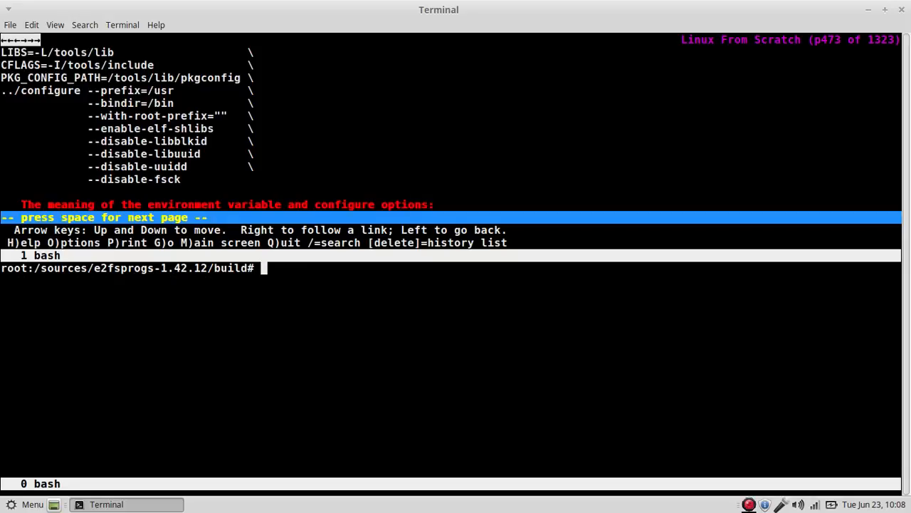
Set LIBS=-L/tools/lib and CFLAGS=-I/tools/include for the configure command.
{"action": "type", "text": "LIBS"}
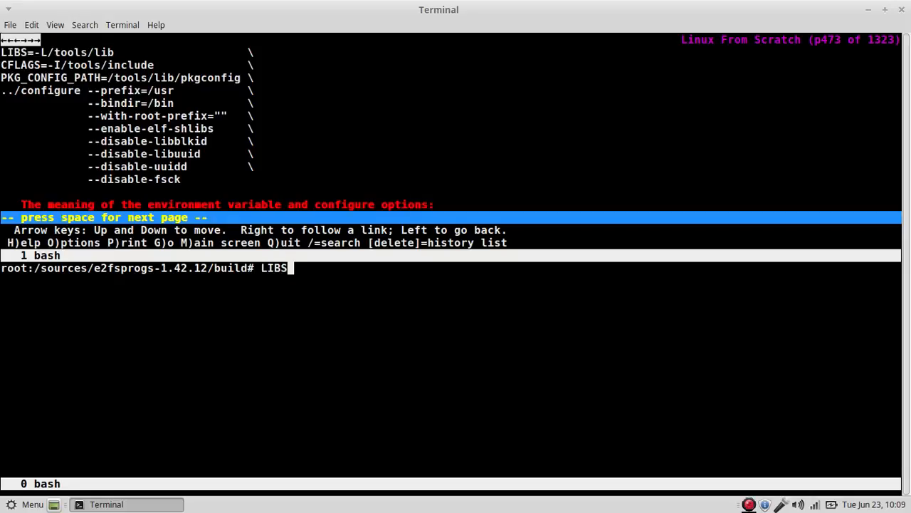
{"action": "type", "text": "=-L"}
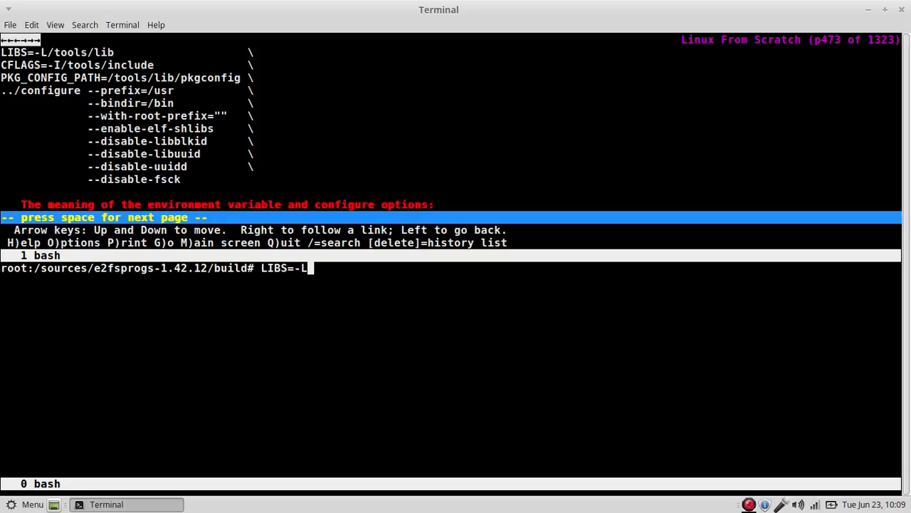
{"action": "type", "text": "/tools."}
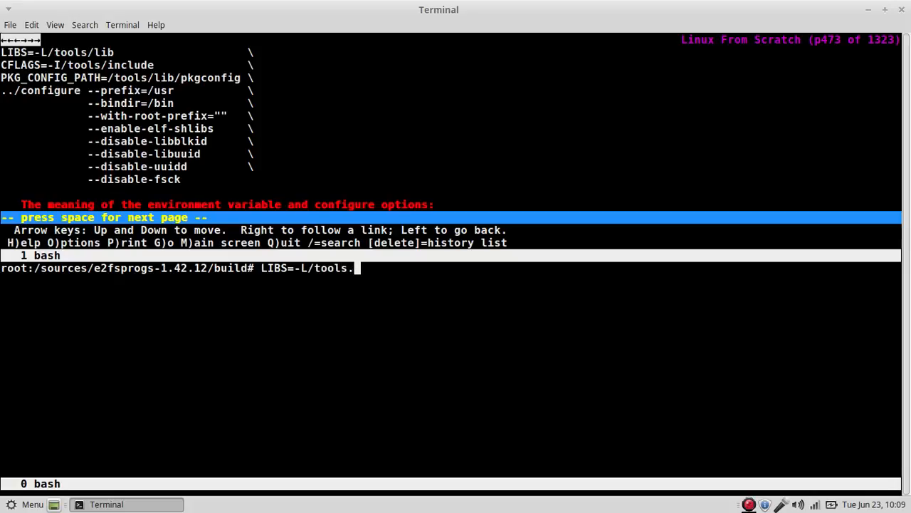
{"action": "type", "text": "lib \\"}
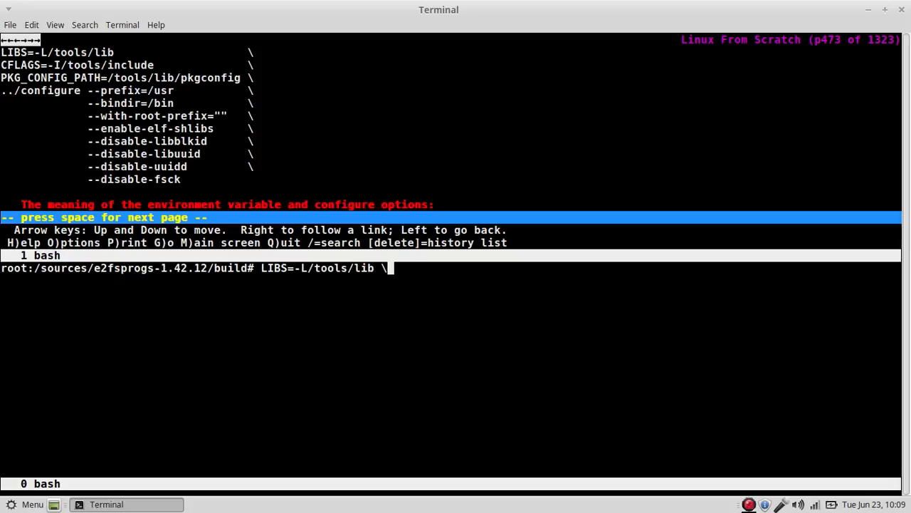
{"action": "type", "text": "C"}
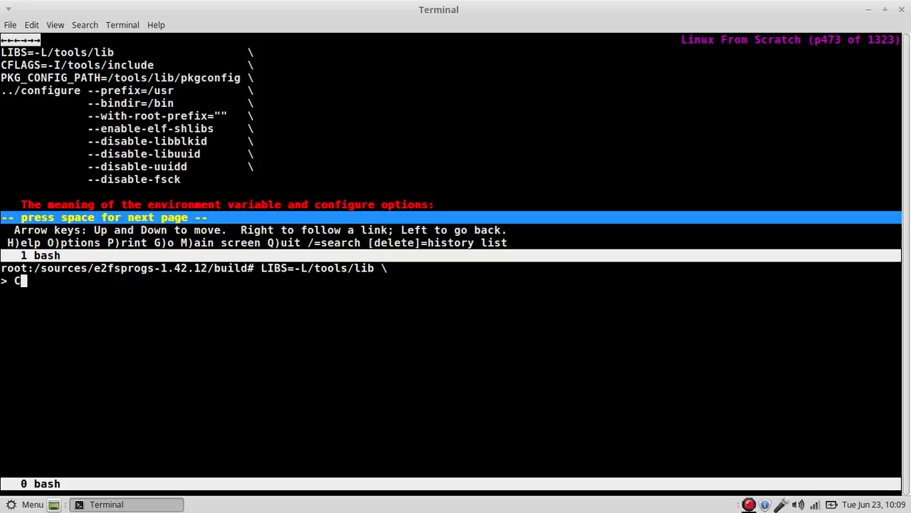
{"action": "type", "text": "FLAGS="}
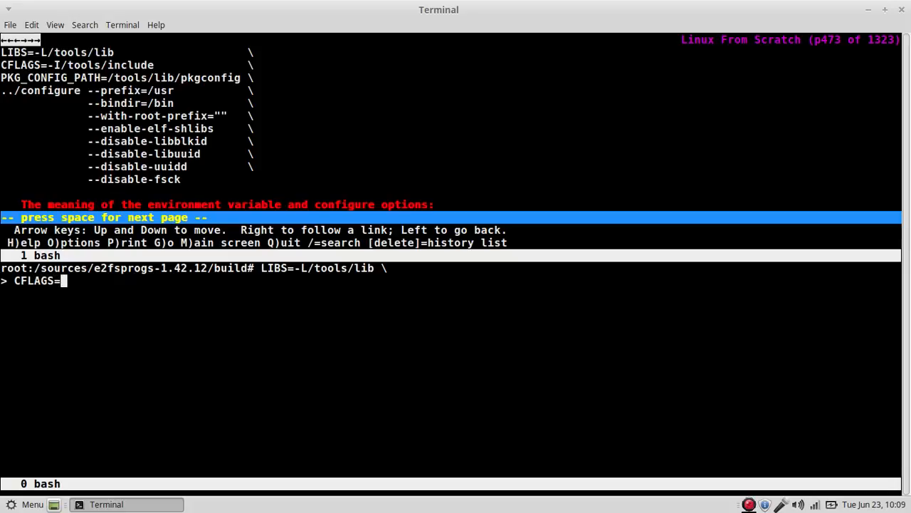
{"action": "type", "text": "-I"}
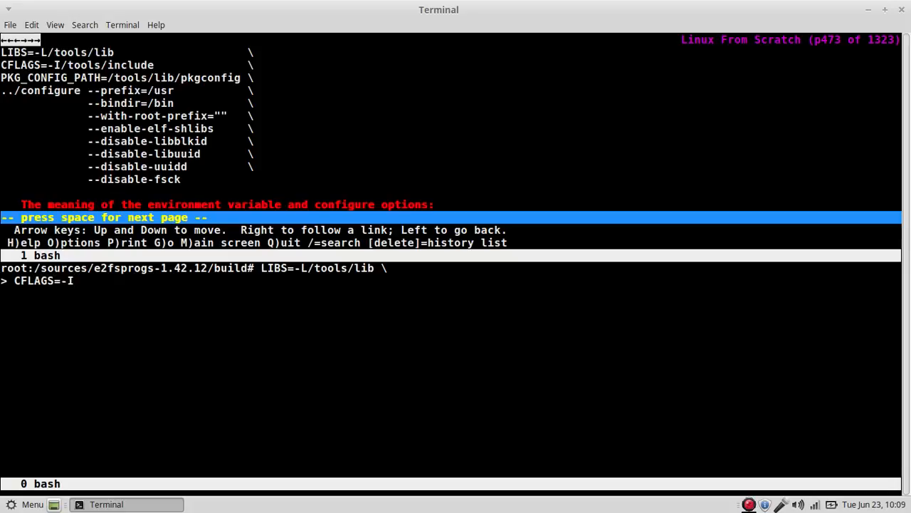
{"action": "type", "text": "/tools/"}
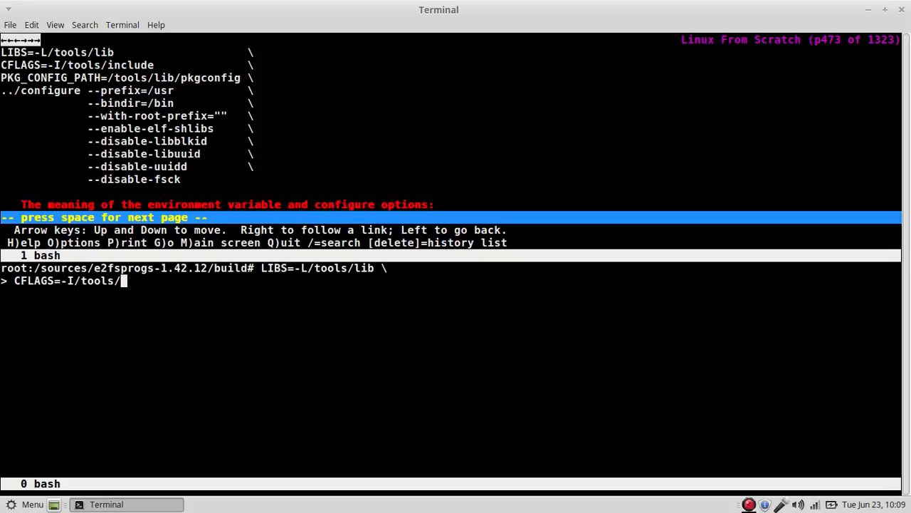
{"action": "type", "text": "include \\"}
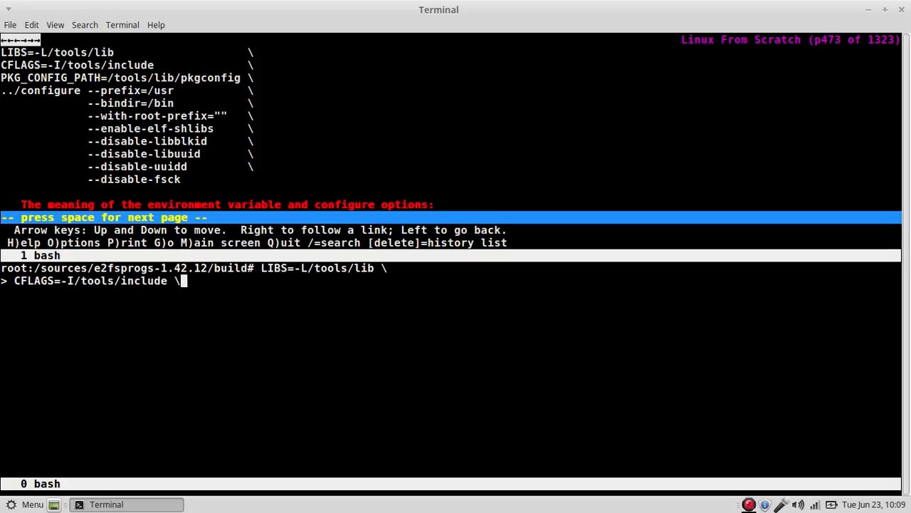
Add PKG_CONFIG_PATH pointing to the /tools pkgconfig directory.
{"action": "type", "text": "PKG"}
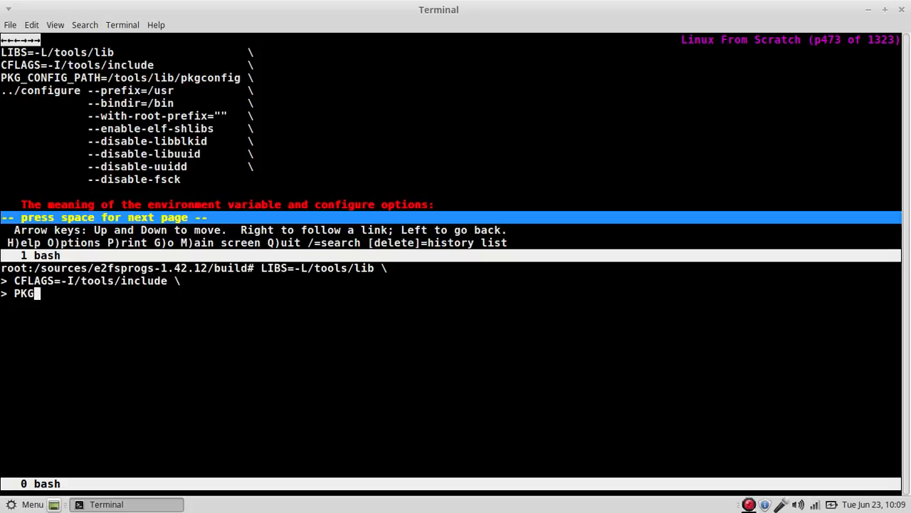
{"action": "type", "text": "_CONFIG="}
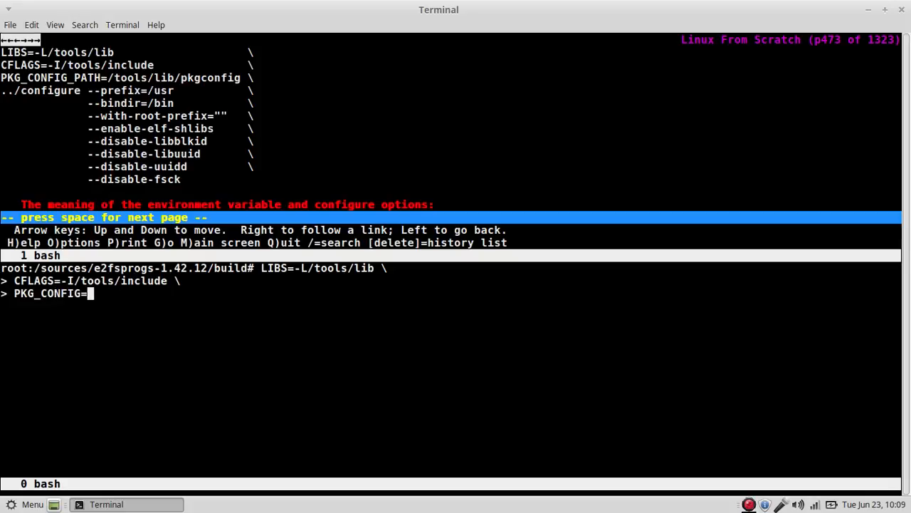
{"action": "type", "text": "PATH"}
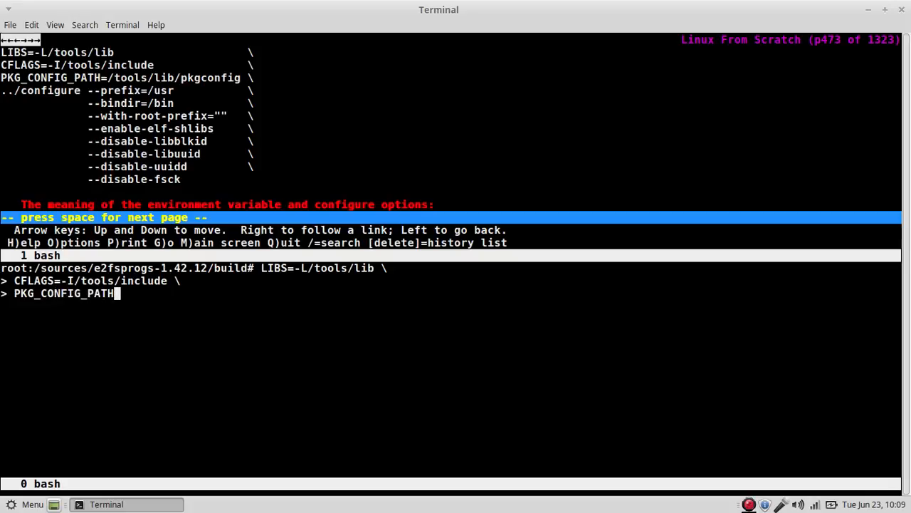
{"action": "type", "text": "=/tools/lib"}
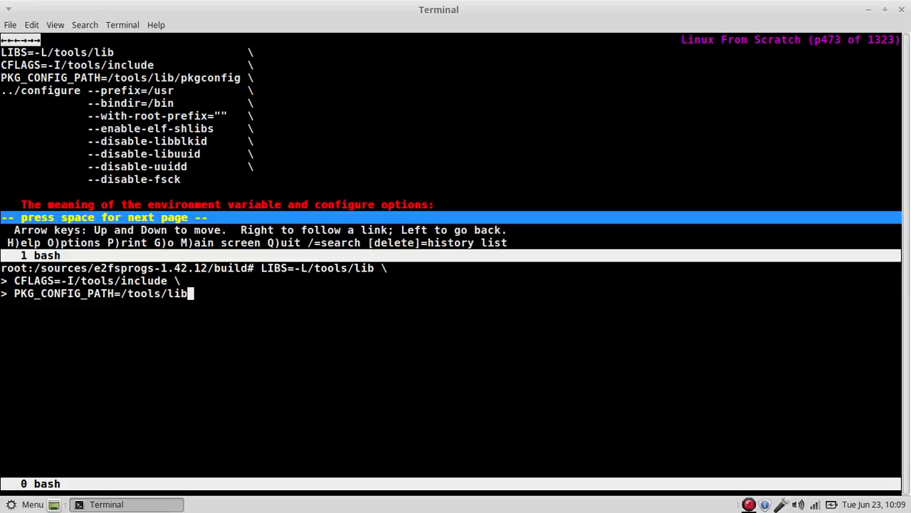
{"action": "type", "text": "/pkgconfig/"}
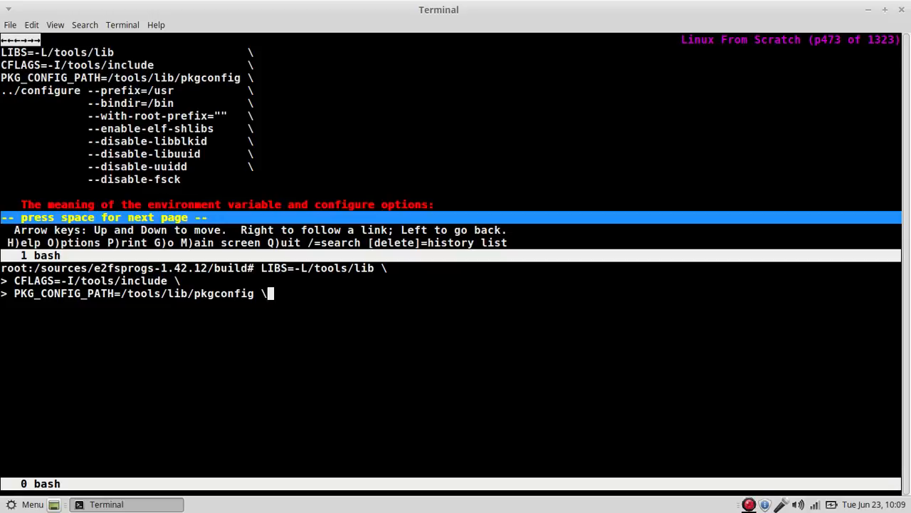
Run ../configure with --prefix=/usr, --with-root-prefix="" and --enable-elf-shlibs.
{"action": "type", "text": "../confi"}
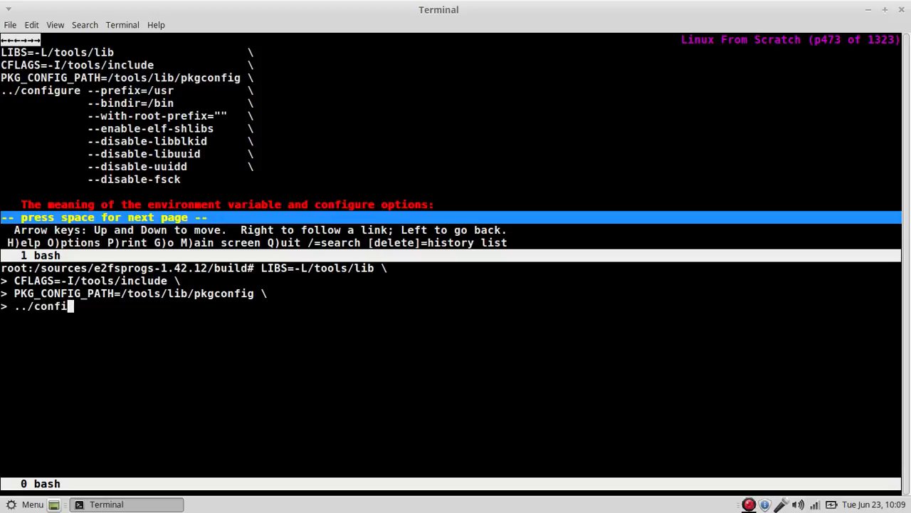
{"action": "type", "text": "gure --pre"}
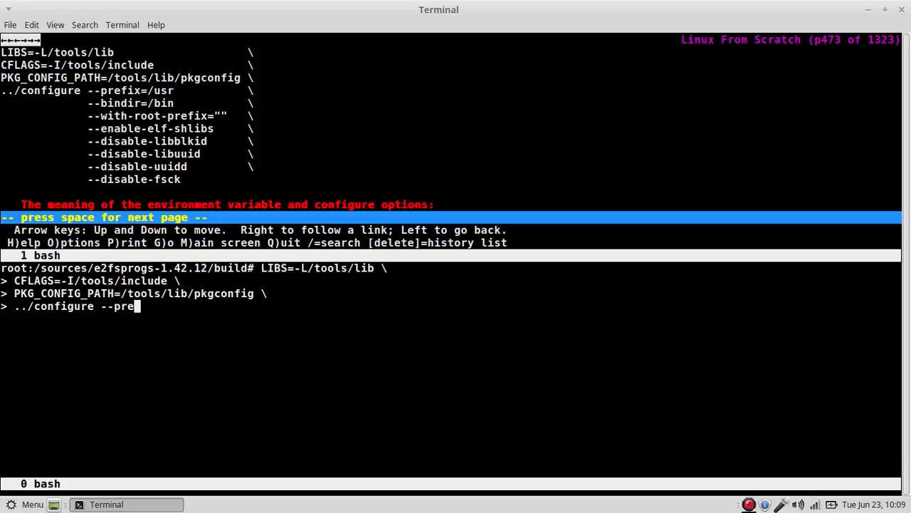
{"action": "type", "text": "fix=/usr \\"}
{"action": "type", "text": "--bindir"}
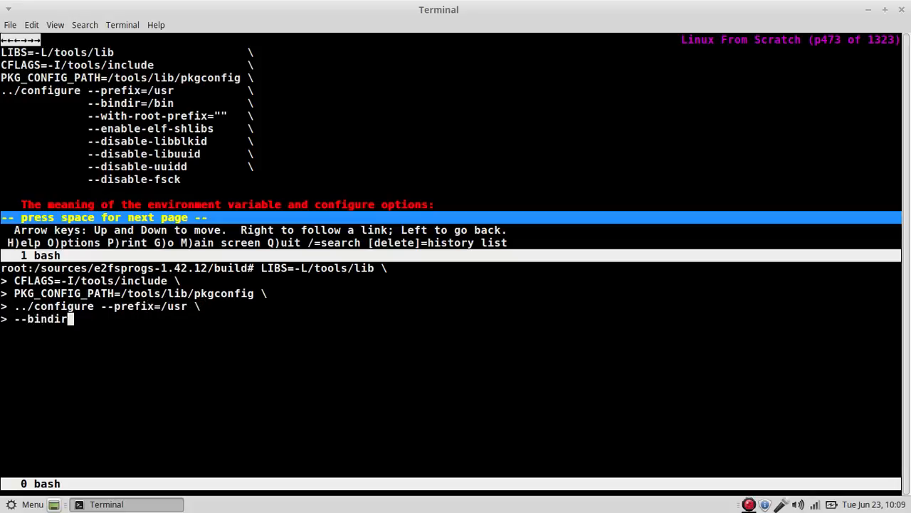
{"action": "type", "text": "=/bin \\"}
{"action": "type", "text": "--"}
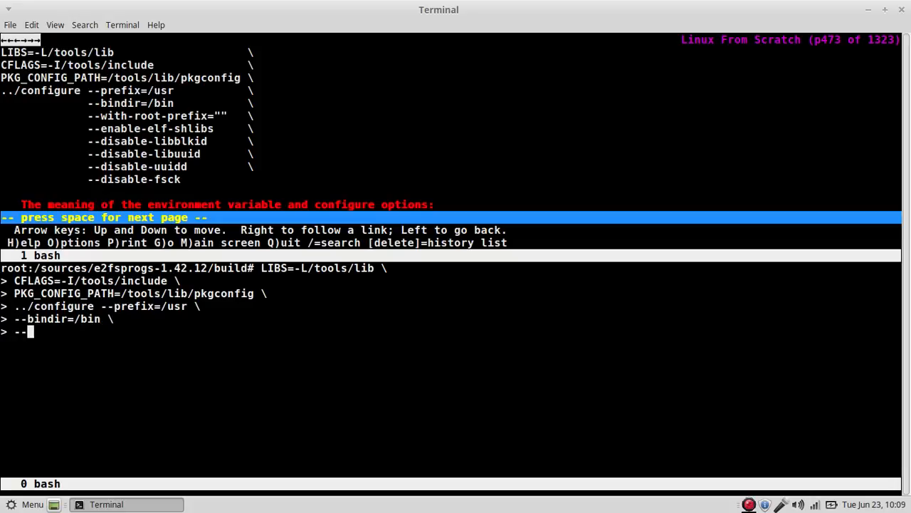
{"action": "type", "text": "with-root"}
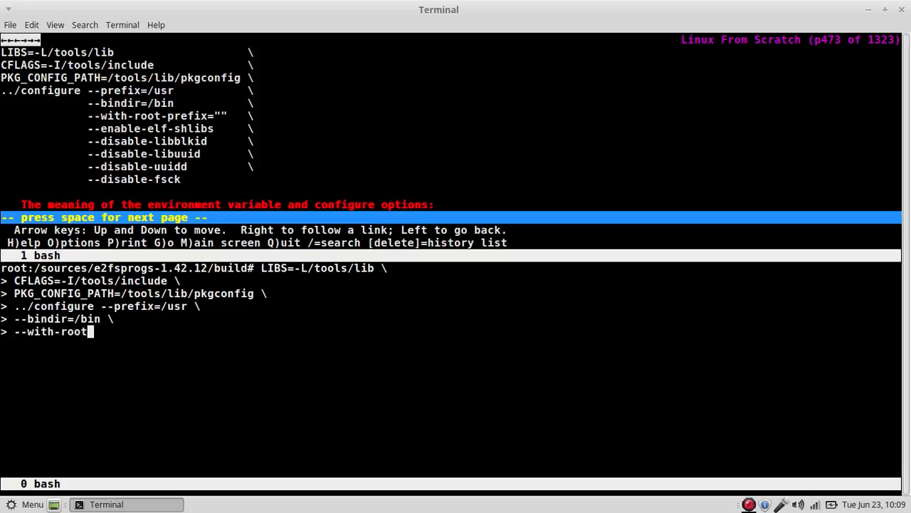
{"action": "type", "text": "-prefix=\"\" \\"}
{"action": "type", "text": "--e"}
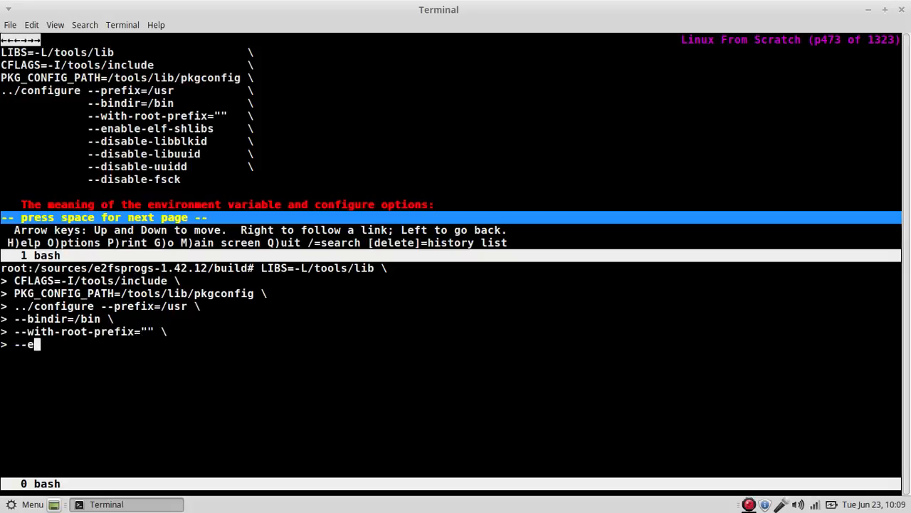
{"action": "type", "text": "nable-elf-"}
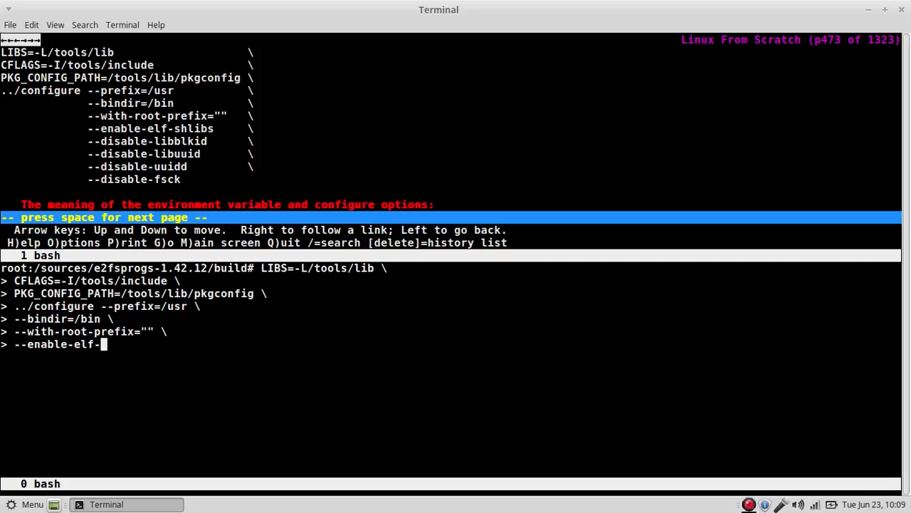
{"action": "type", "text": "shlibs"}
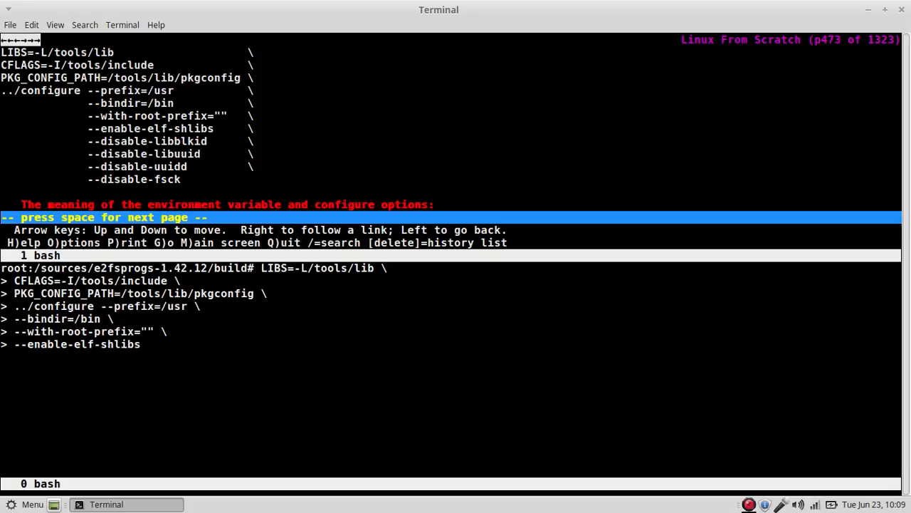
Add --disable-libblkid, --disable-libuuid, --disable-uuidd and --disable-fsck options.
{"action": "type", "text": "--disab"}
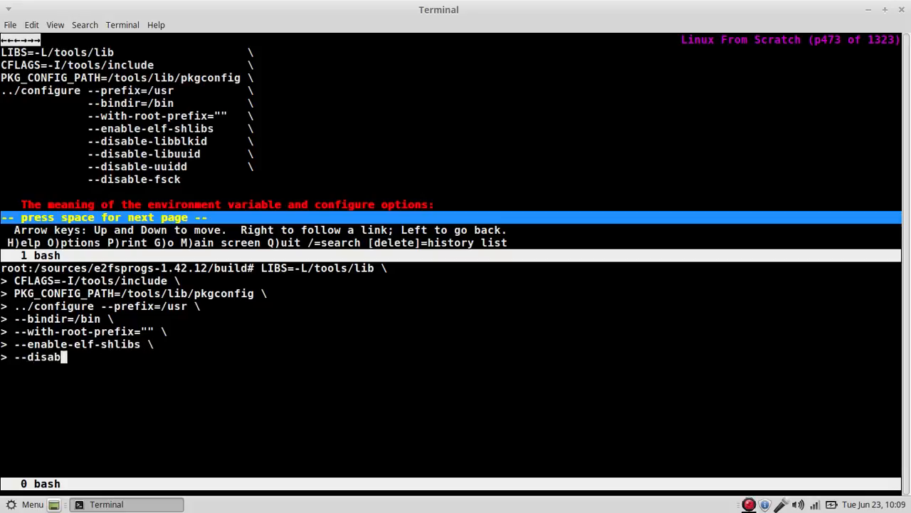
{"action": "type", "text": "le-lib"}
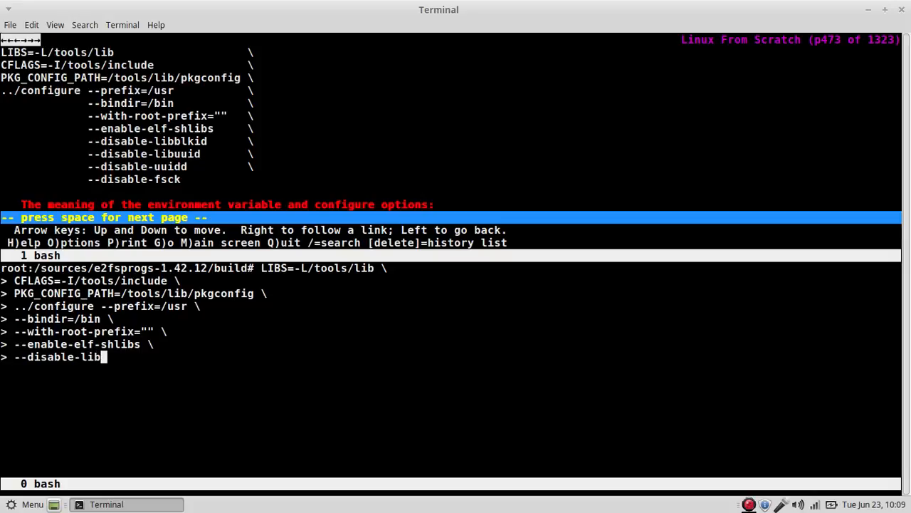
{"action": "type", "text": "blkid"}
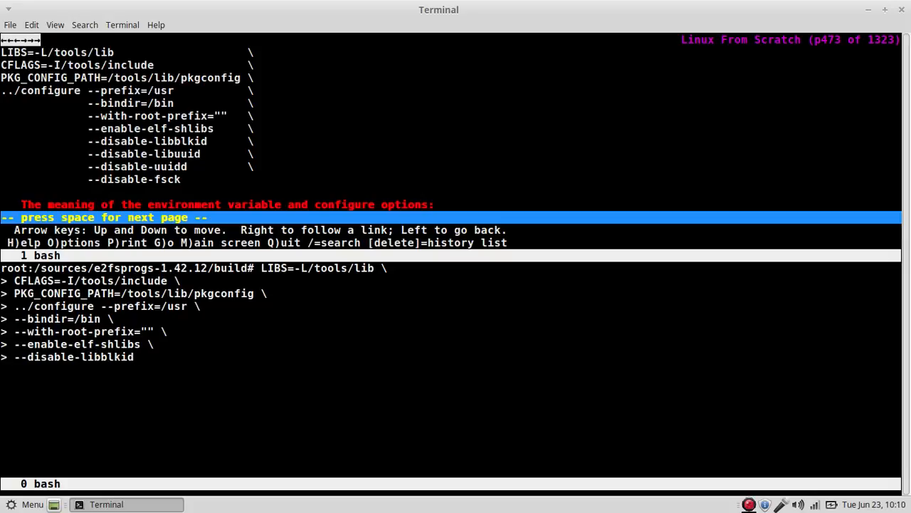
{"action": "type", "text": "--\\"}
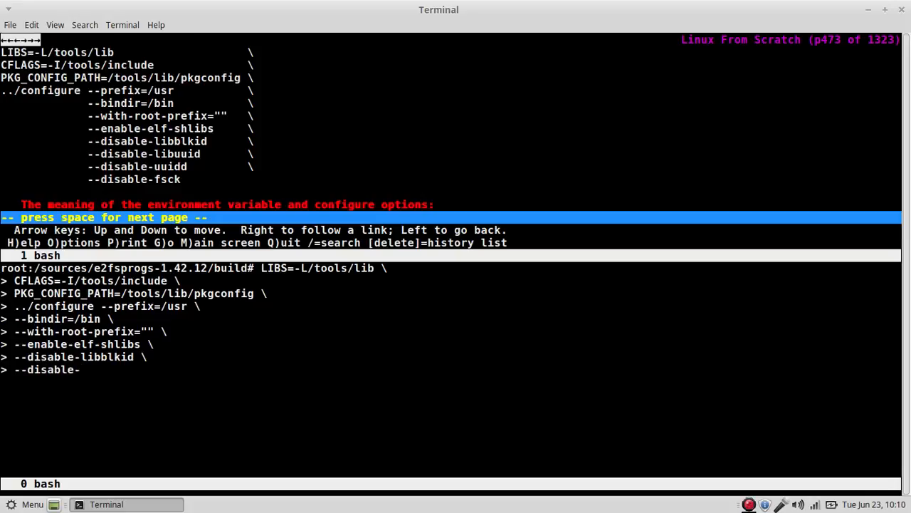
{"action": "type", "text": "libu"}
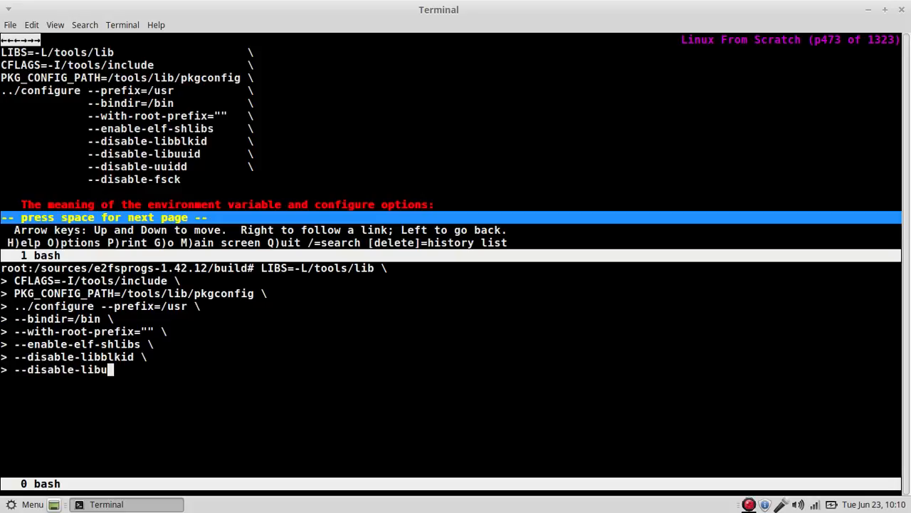
{"action": "type", "text": "uid"}
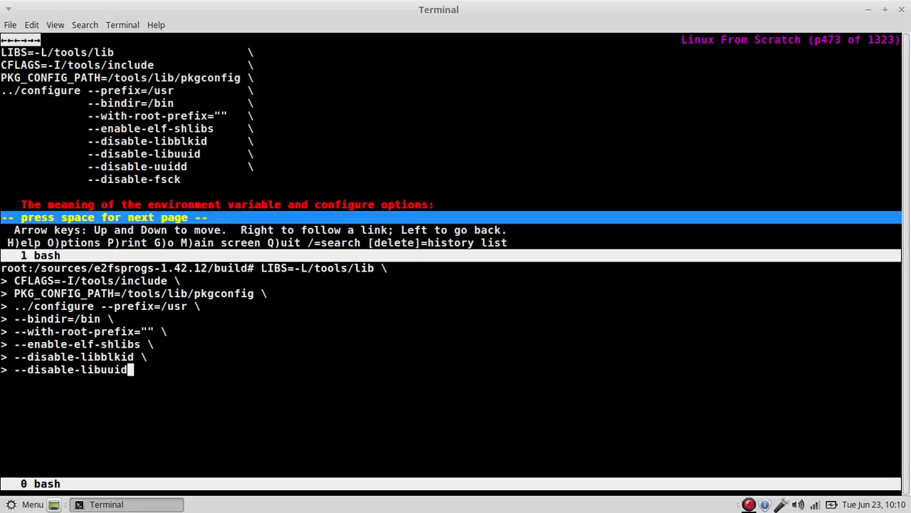
{"action": "type", "text": "--disa"}
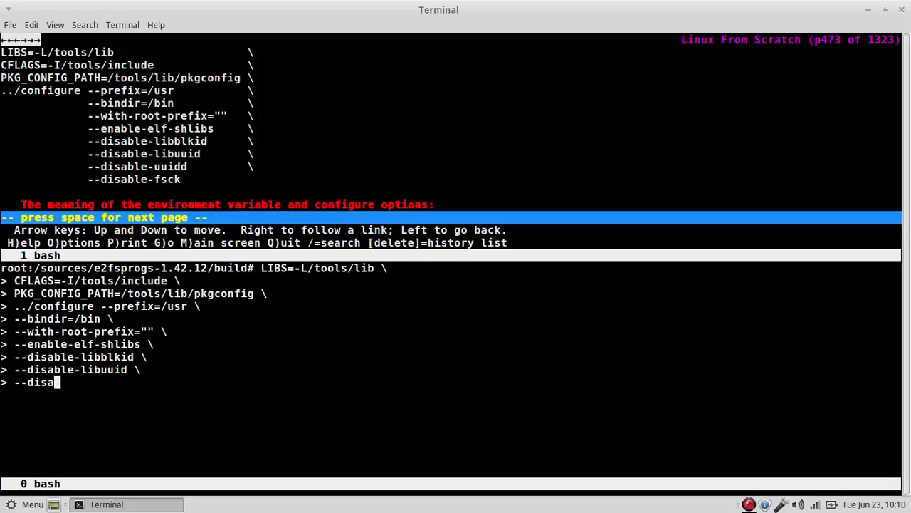
{"action": "type", "text": "ble-uuidd \\"}
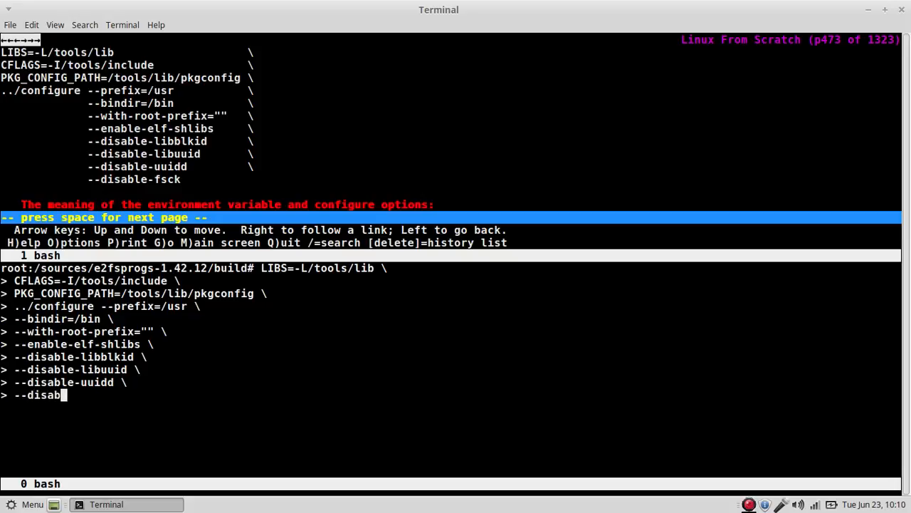
{"action": "type", "text": "le-fsck"}
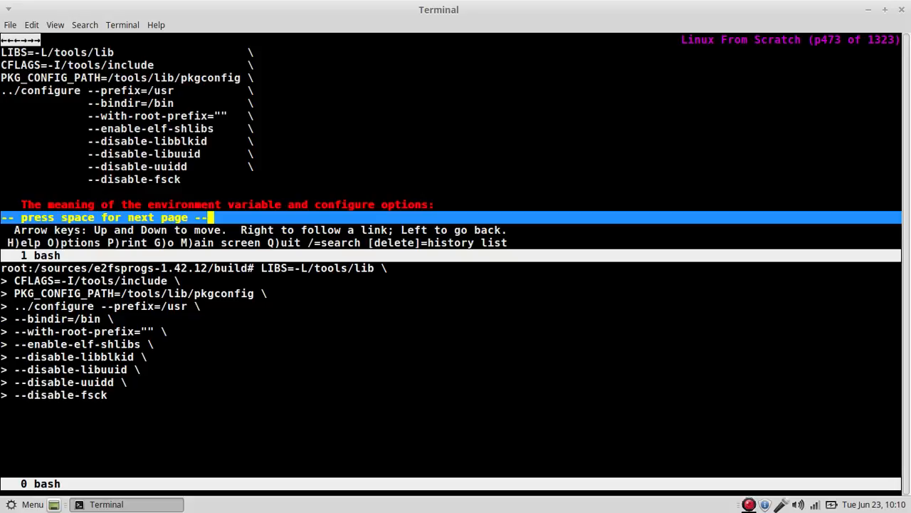
Append && make && make install && make install-libs while paging the book.
{"action": "key", "text": "space"}
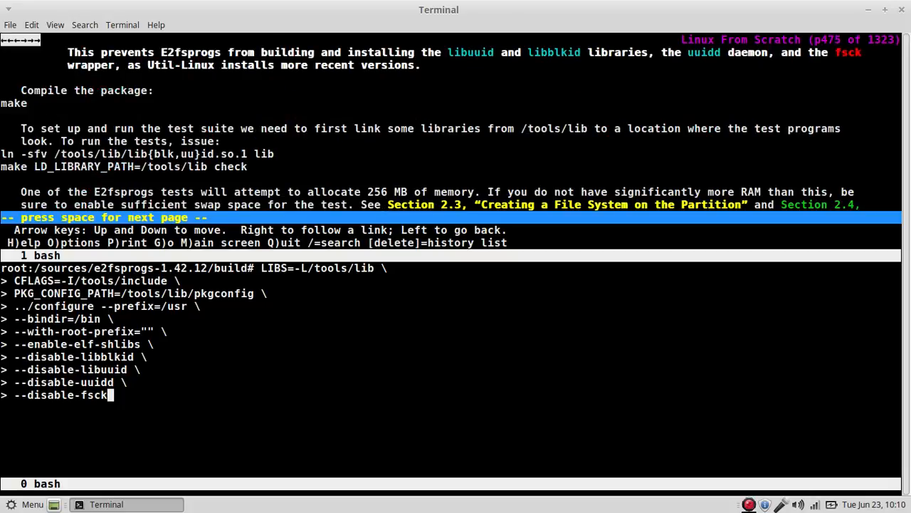
{"action": "type", "text": "&"}
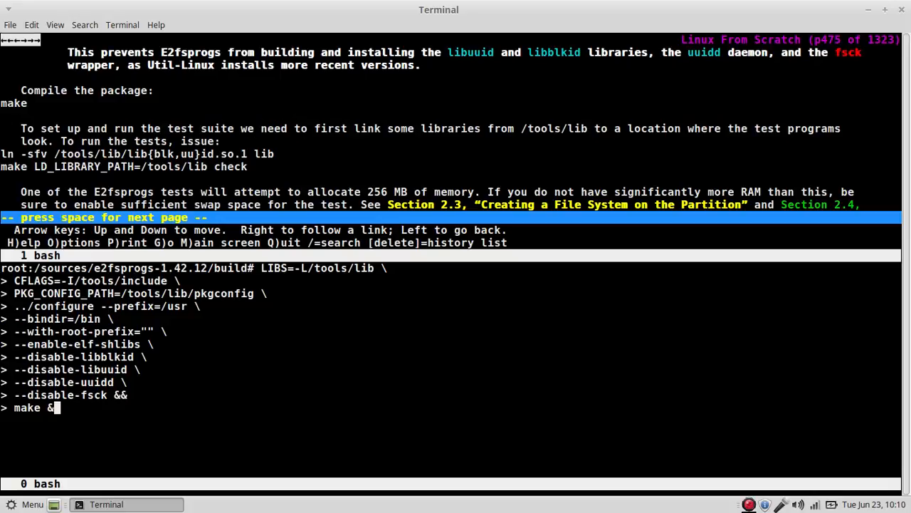
{"action": "key", "text": "space"}
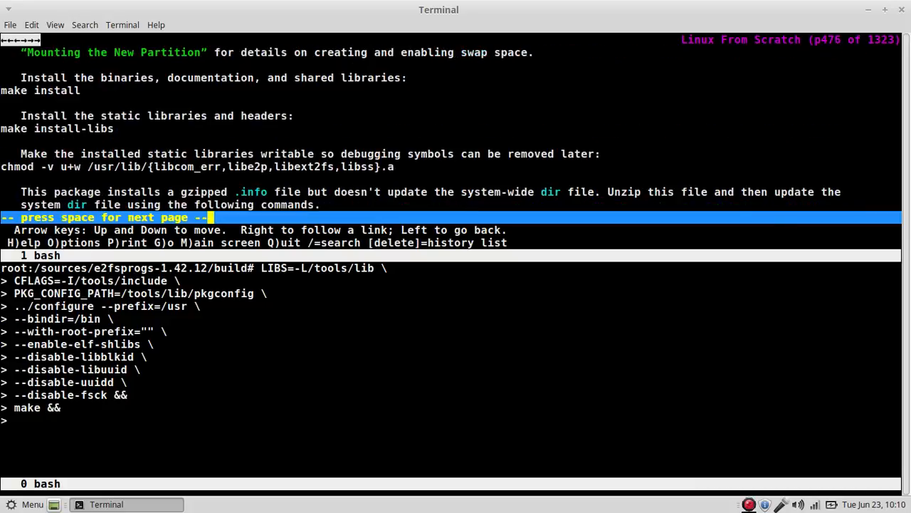
{"action": "type", "text": "make install"}
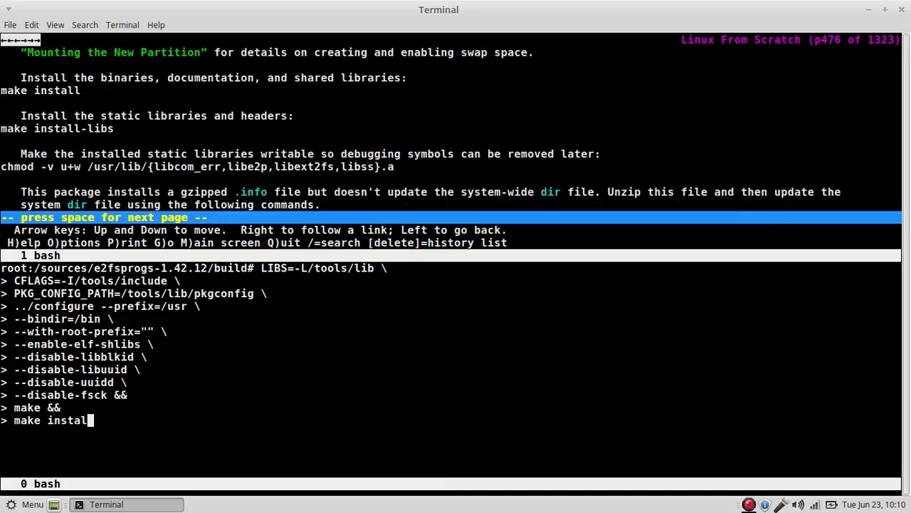
{"action": "type", "text": "l"}
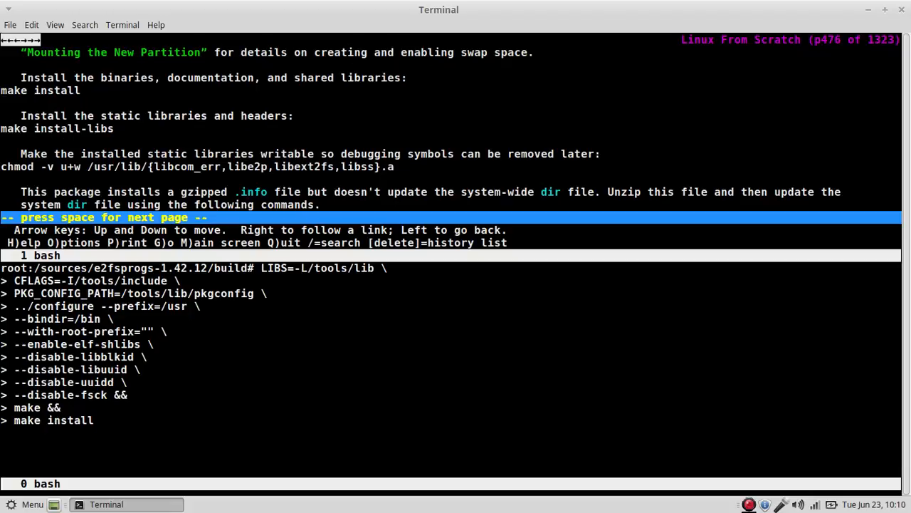
{"action": "type", "text": "&&"}
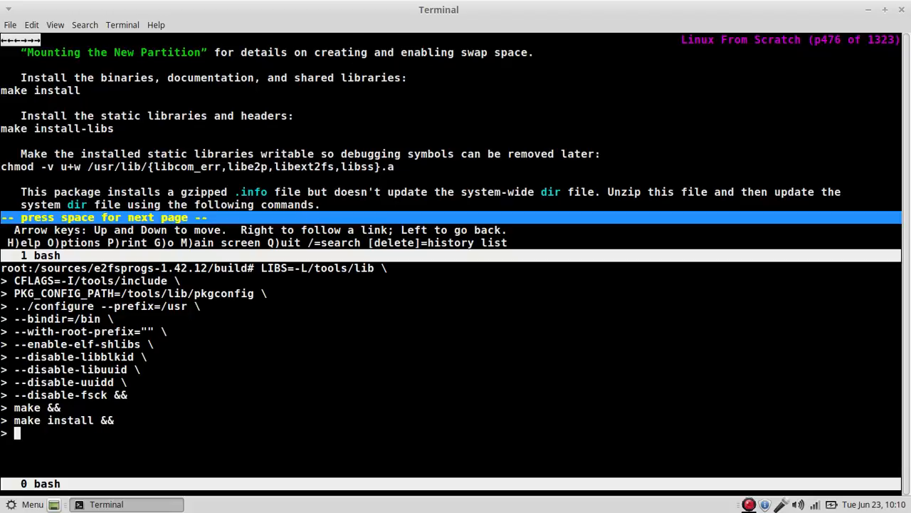
{"action": "type", "text": "make install-"}
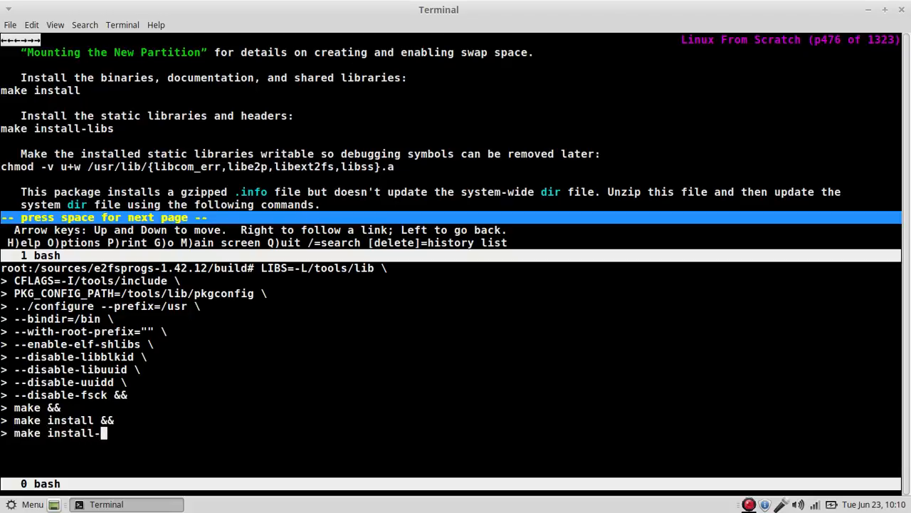
{"action": "type", "text": "libs"}
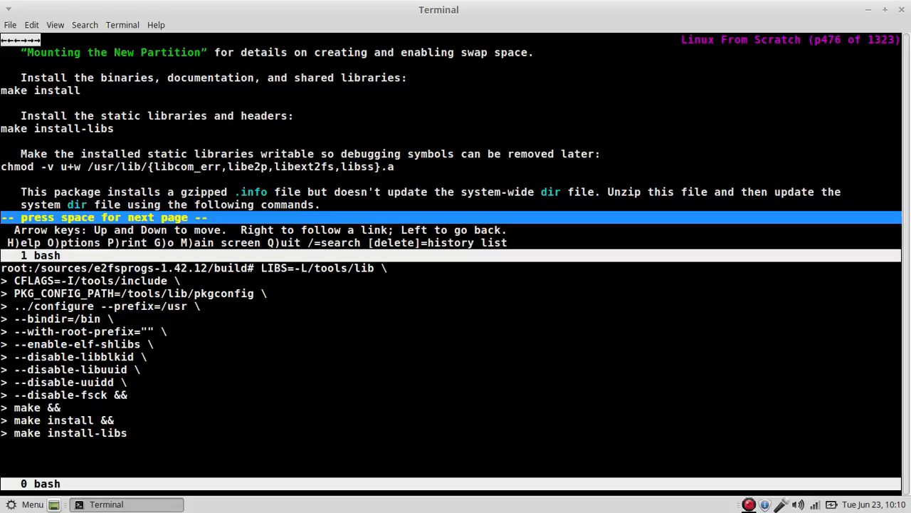